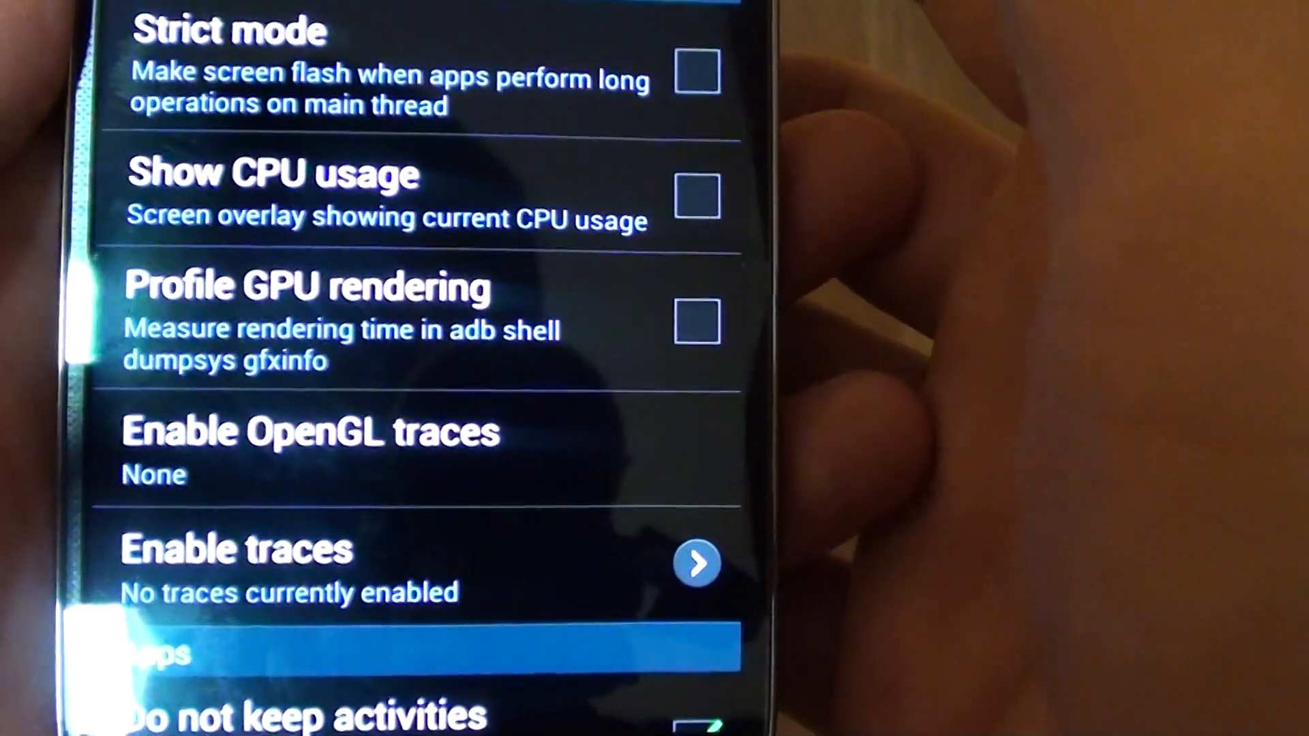
- Open the phone's Settings from the home screen menu
scroll("down", 3)
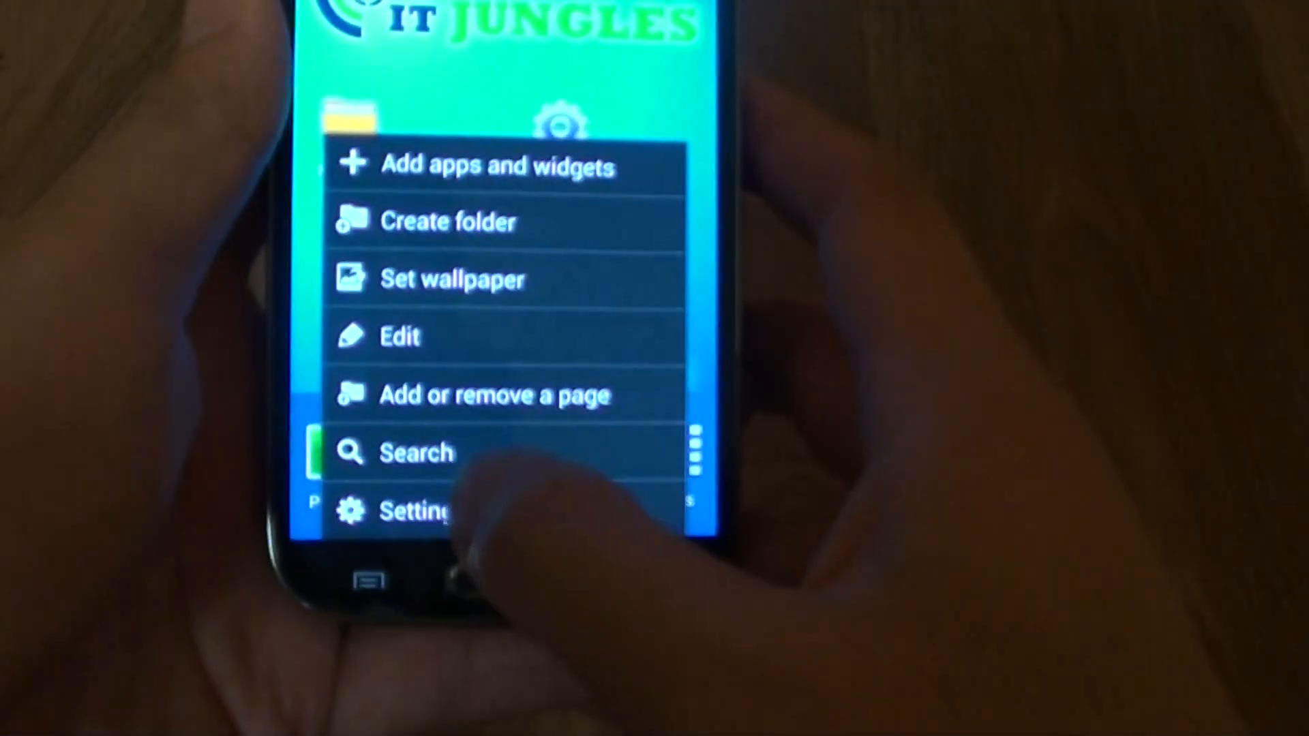
left_click(412, 511)
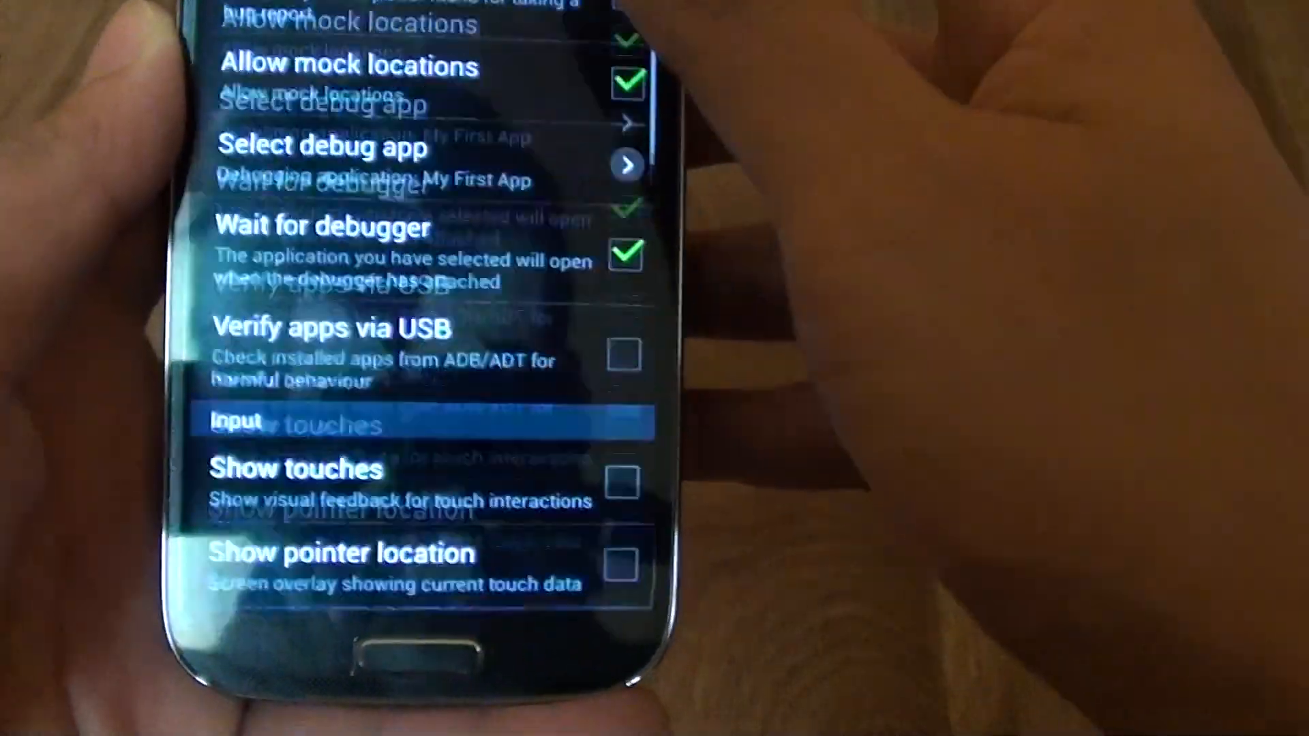
- Scroll Developer options down and tick the Profile GPU rendering checkbox
scroll("down", 3)
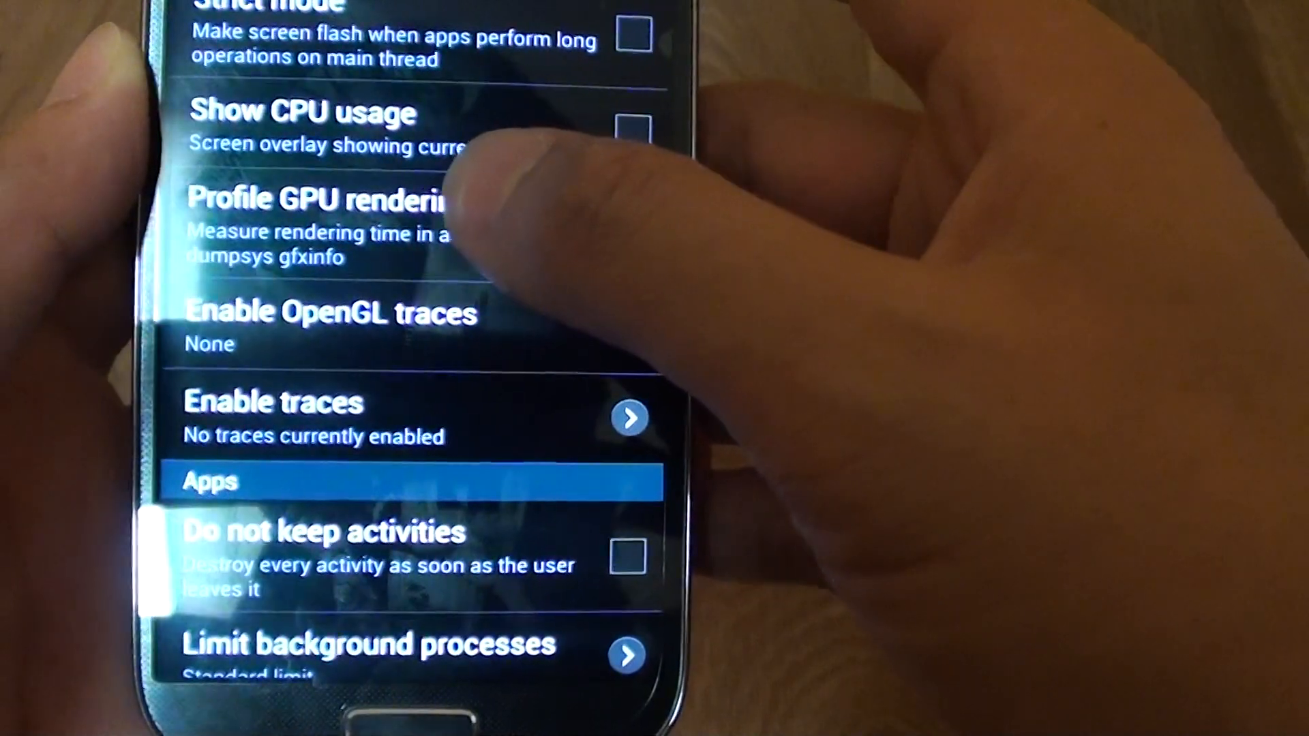
left_click(631, 200)
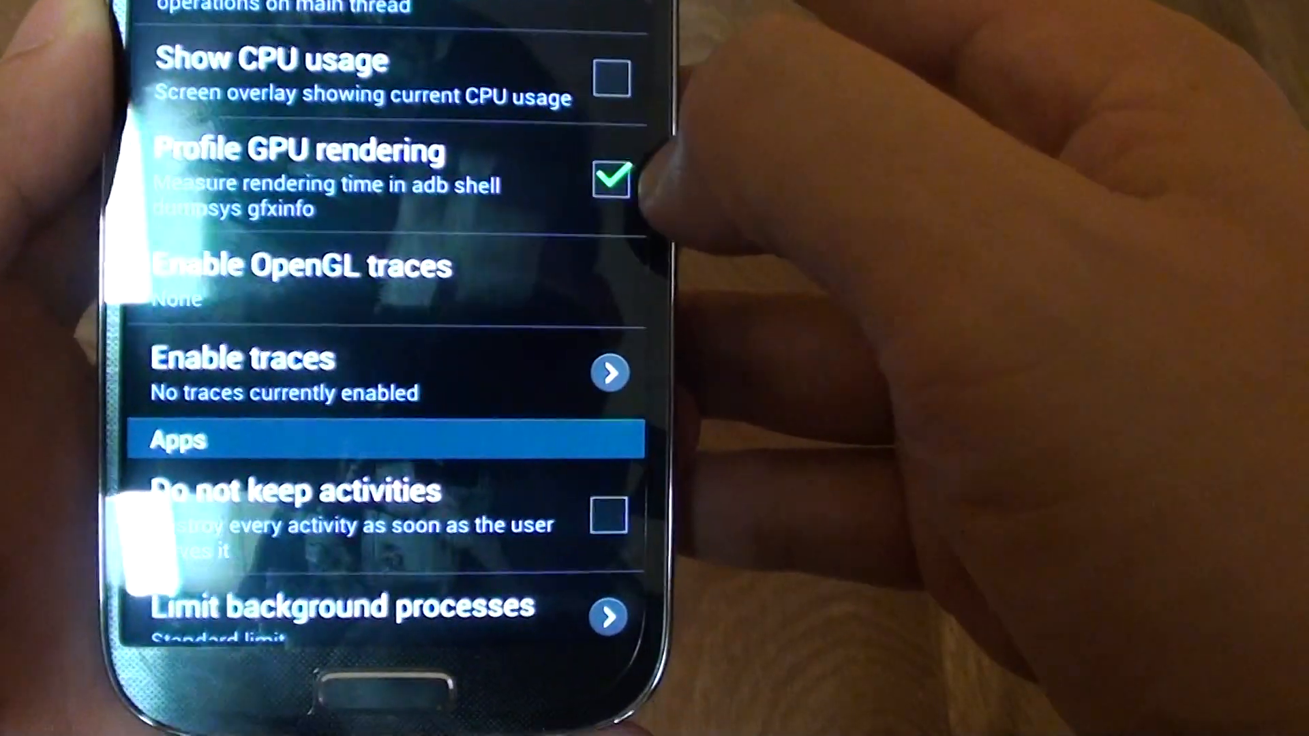